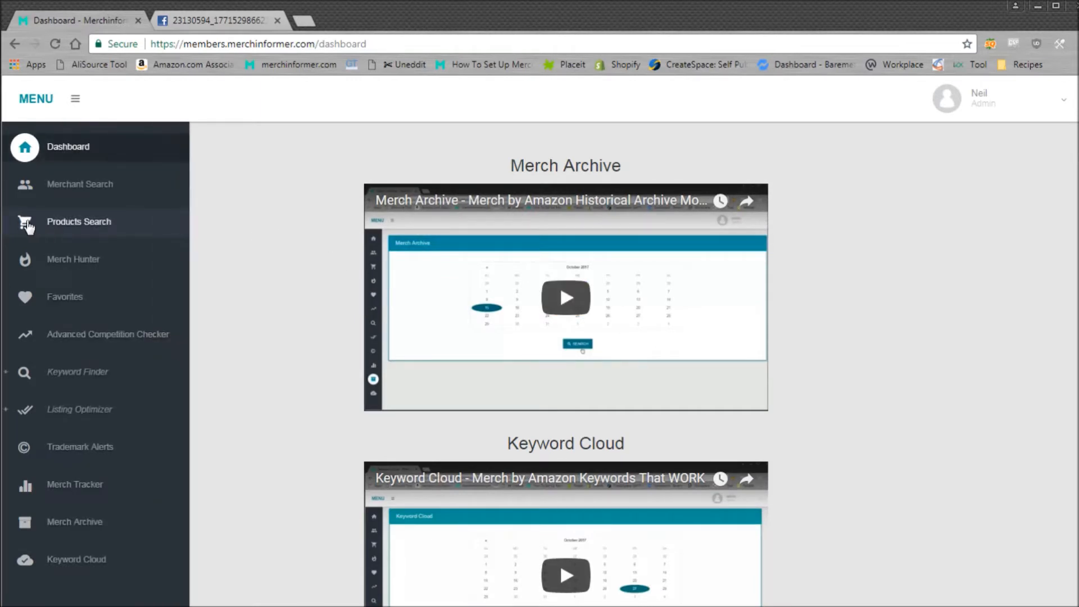
pyautogui.moveTo(66, 232)
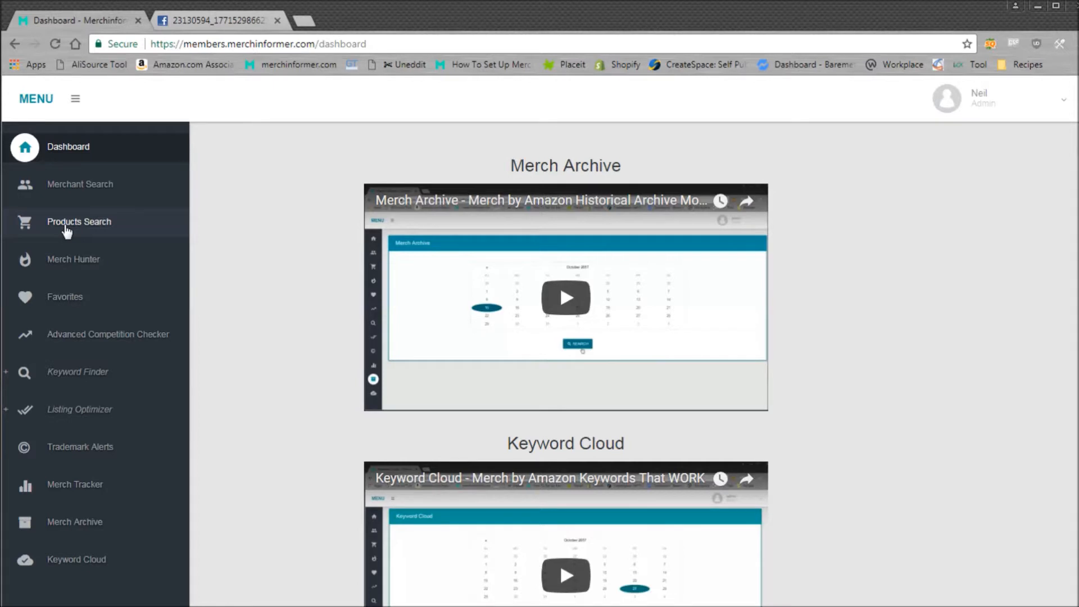
# Step: Run a products search for the keyword 'dabbing' from the Products Search page
pyautogui.click(79, 222)
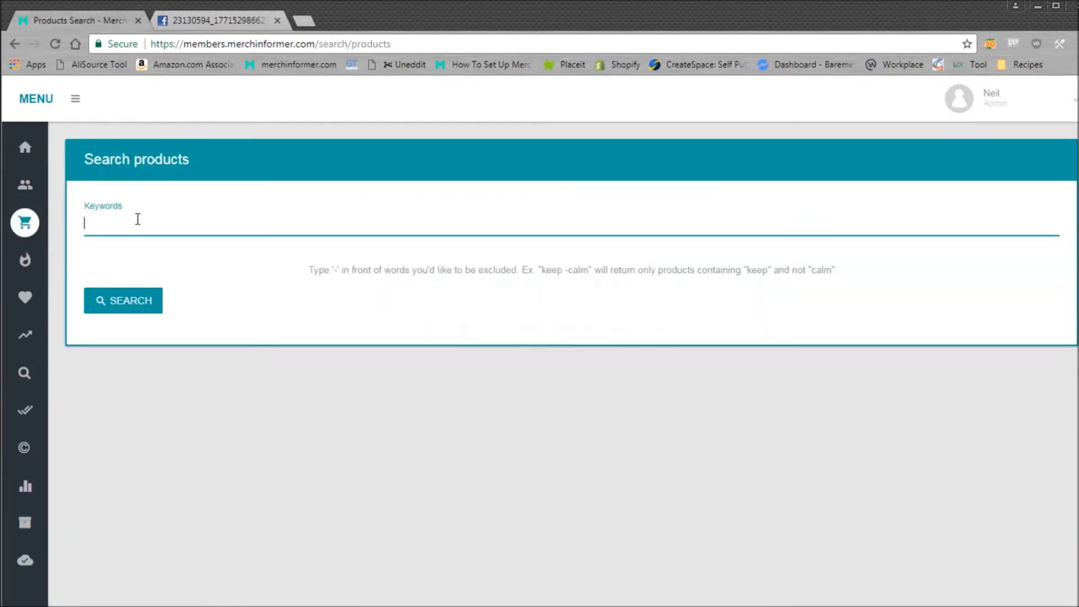
pyautogui.write('d')
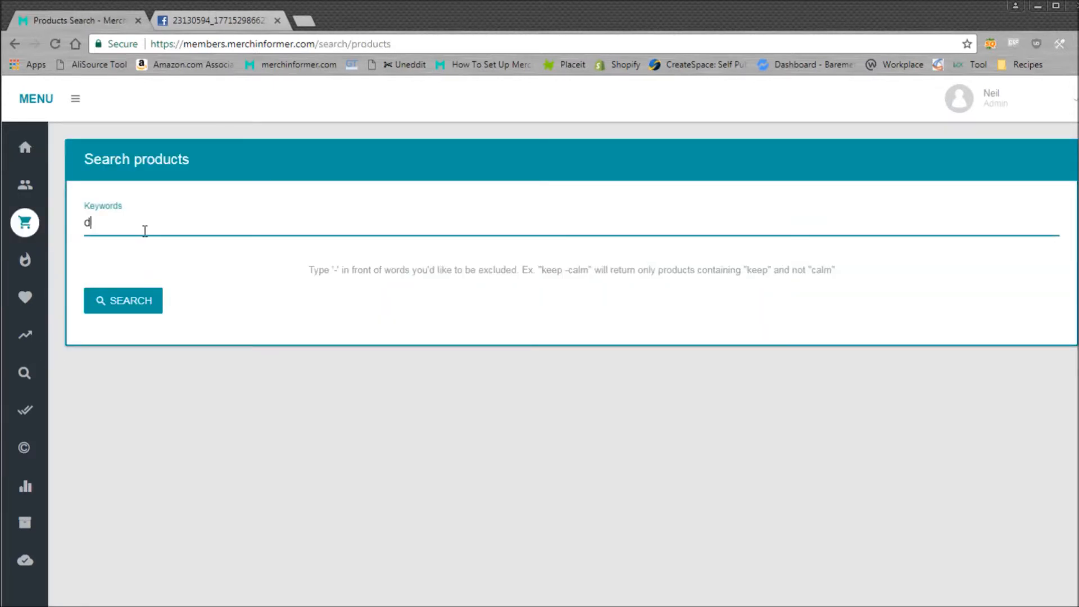
pyautogui.write('abbin g')
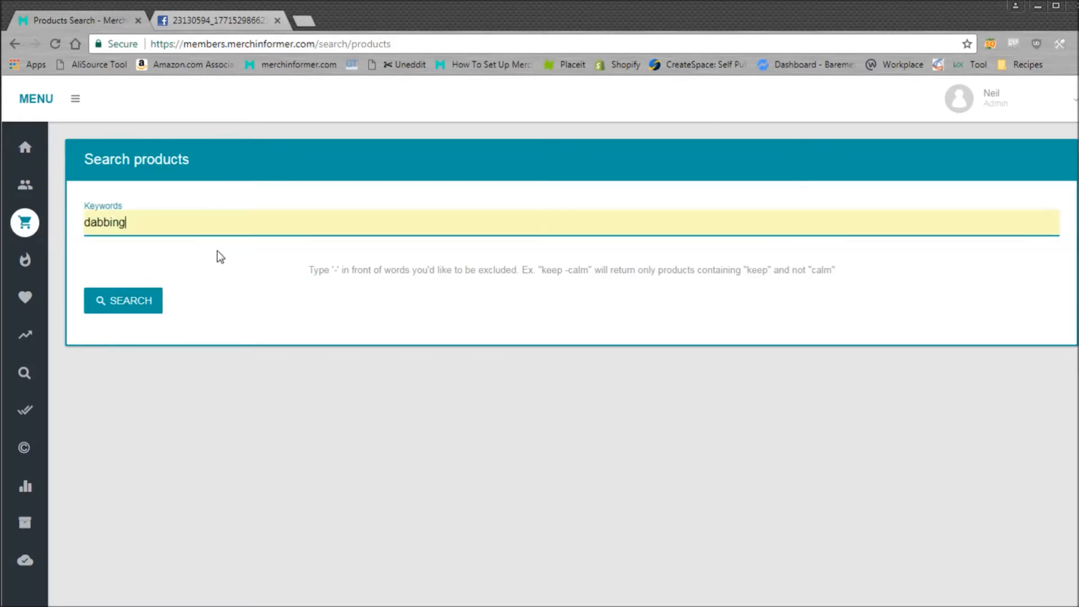
pyautogui.click(123, 300)
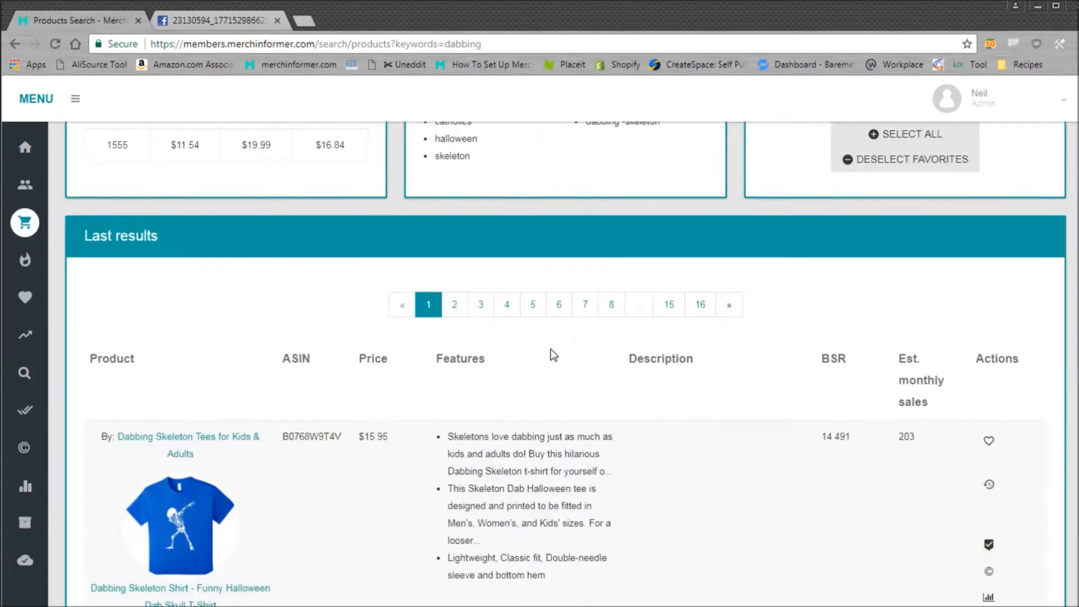
pyautogui.scroll(-3)
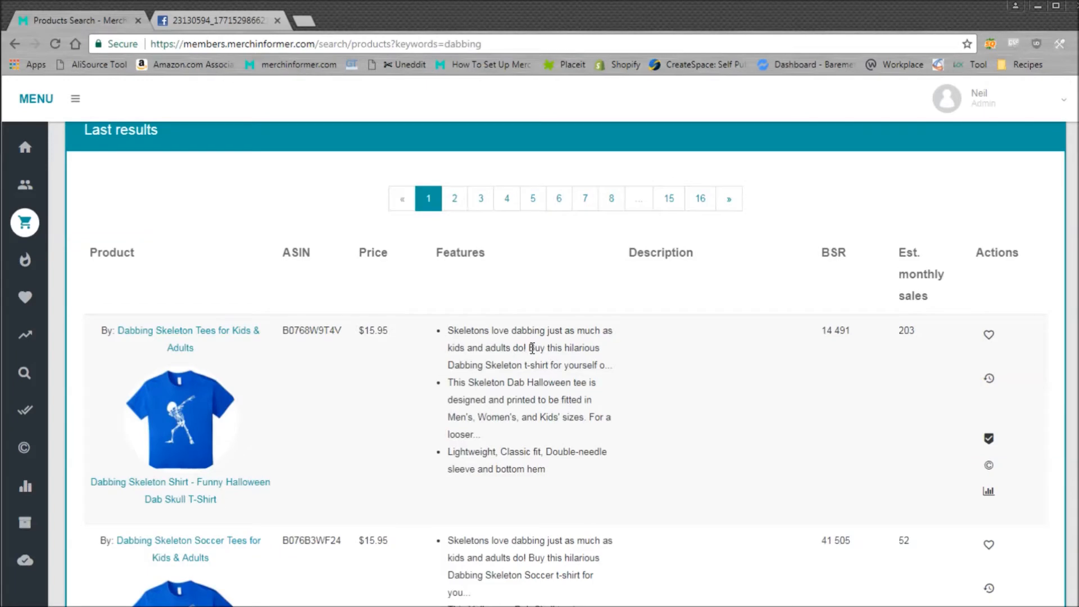
pyautogui.scroll(-3)
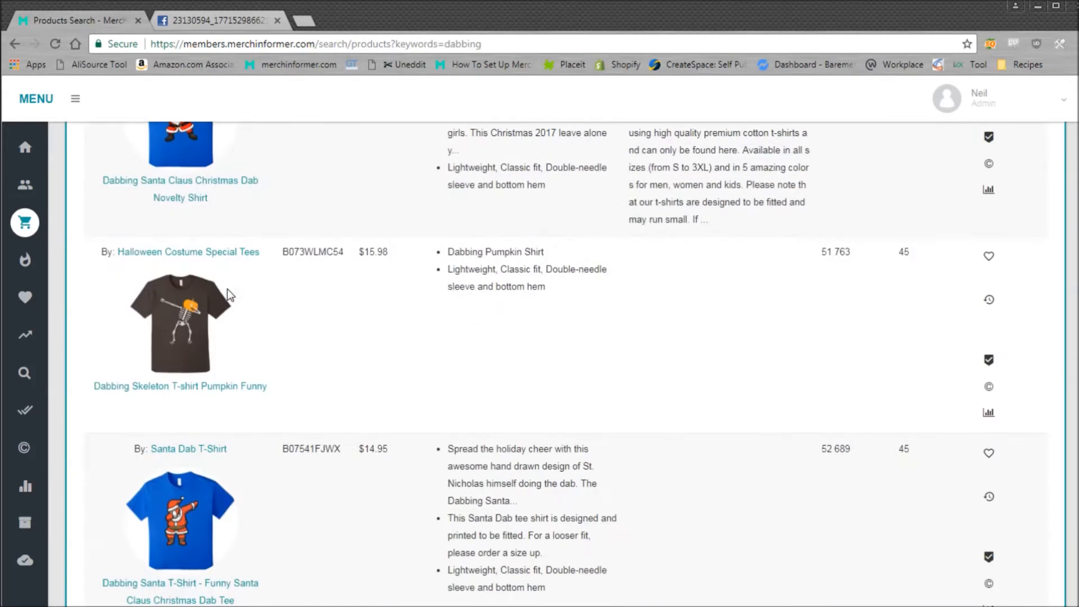
pyautogui.moveTo(222, 411)
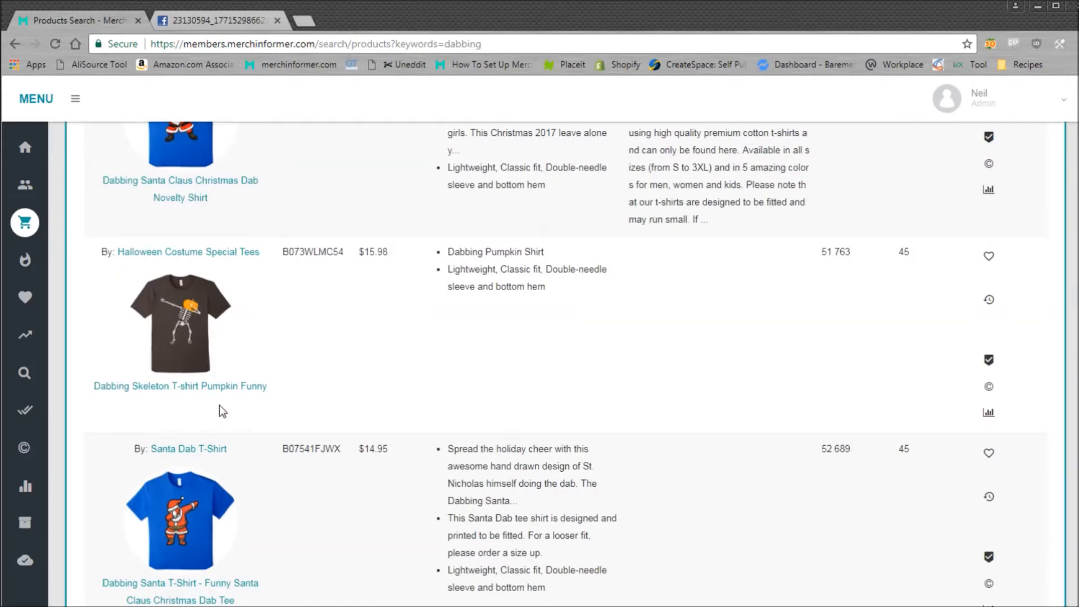
pyautogui.moveTo(374, 378)
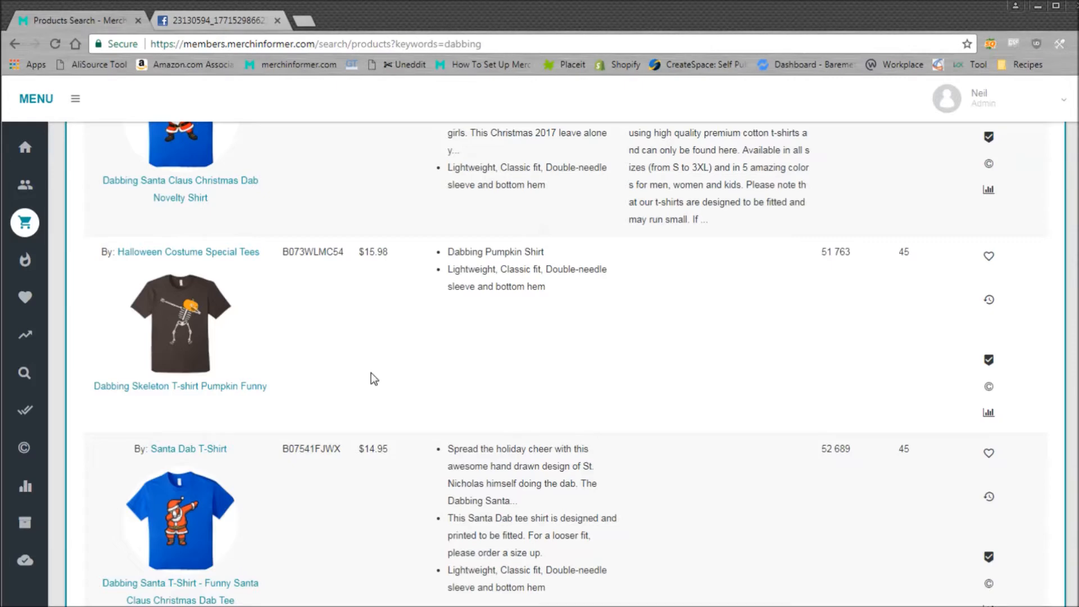
pyautogui.scroll(-3)
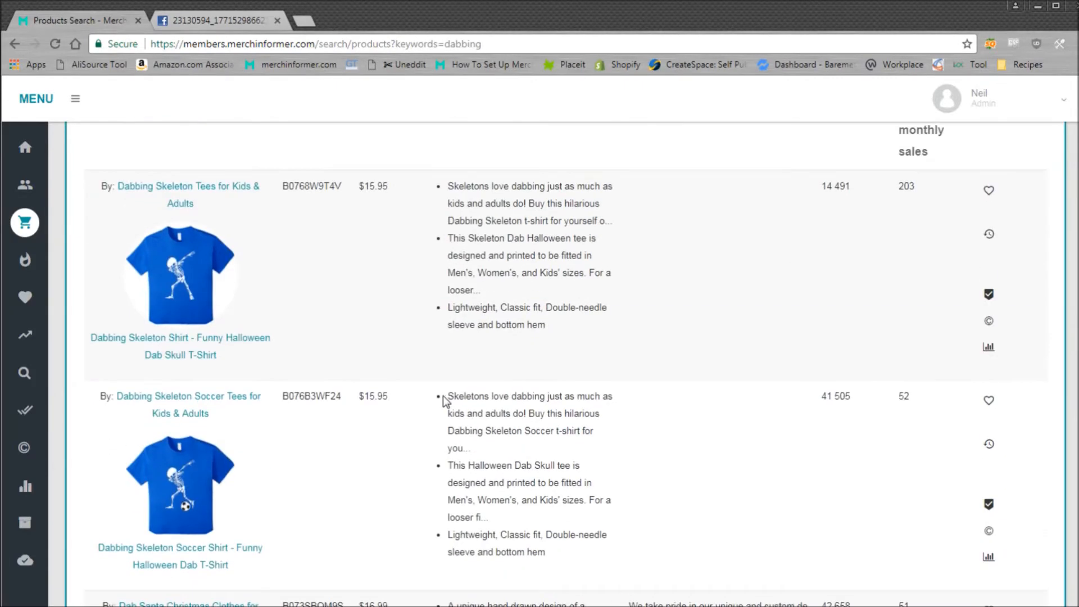
pyautogui.moveTo(271, 309)
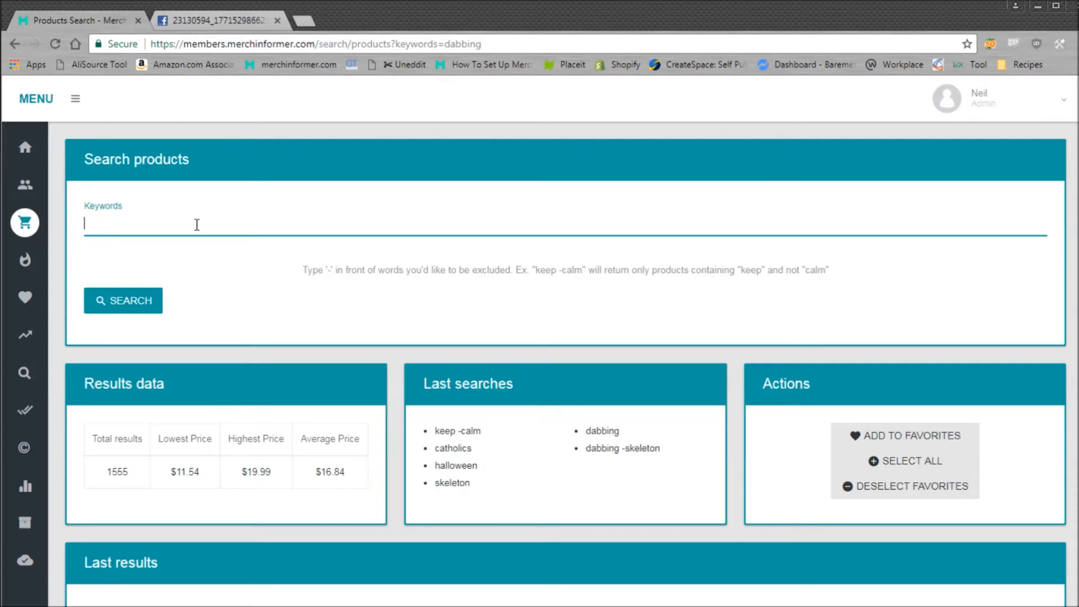
# Step: Search 'dabbing -skeleton -halloween', cutting total results from 1555 to 991
pyautogui.write('dabbing')
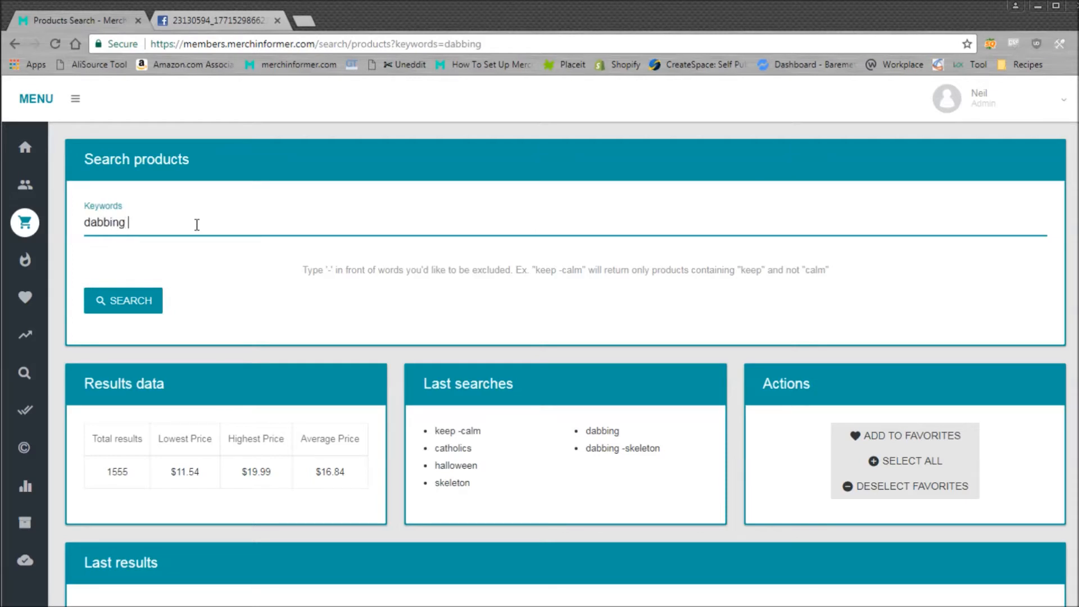
pyautogui.write('-skeleton')
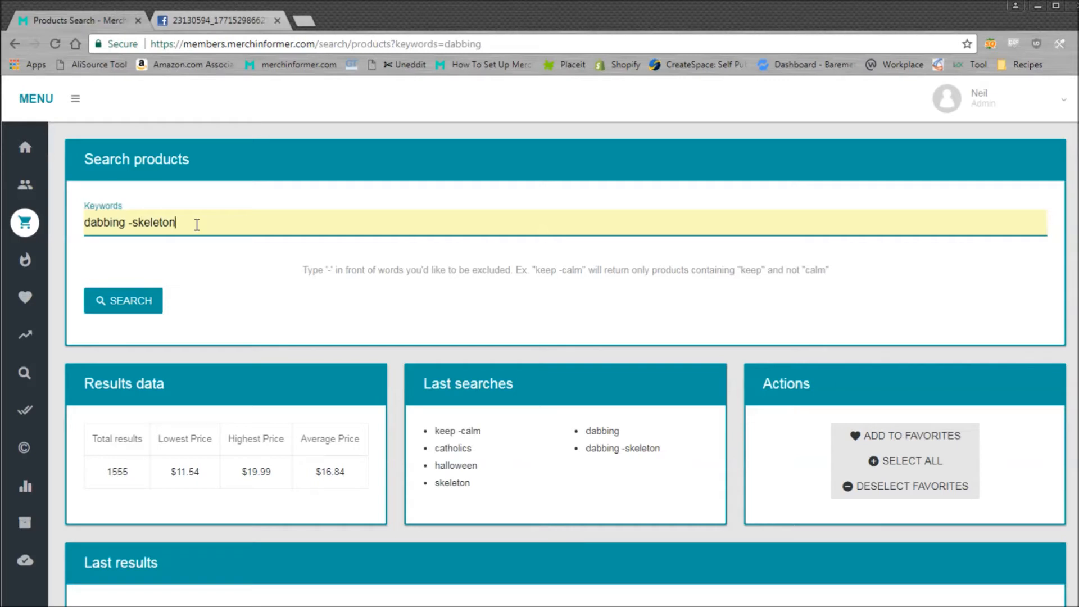
pyautogui.write('=')
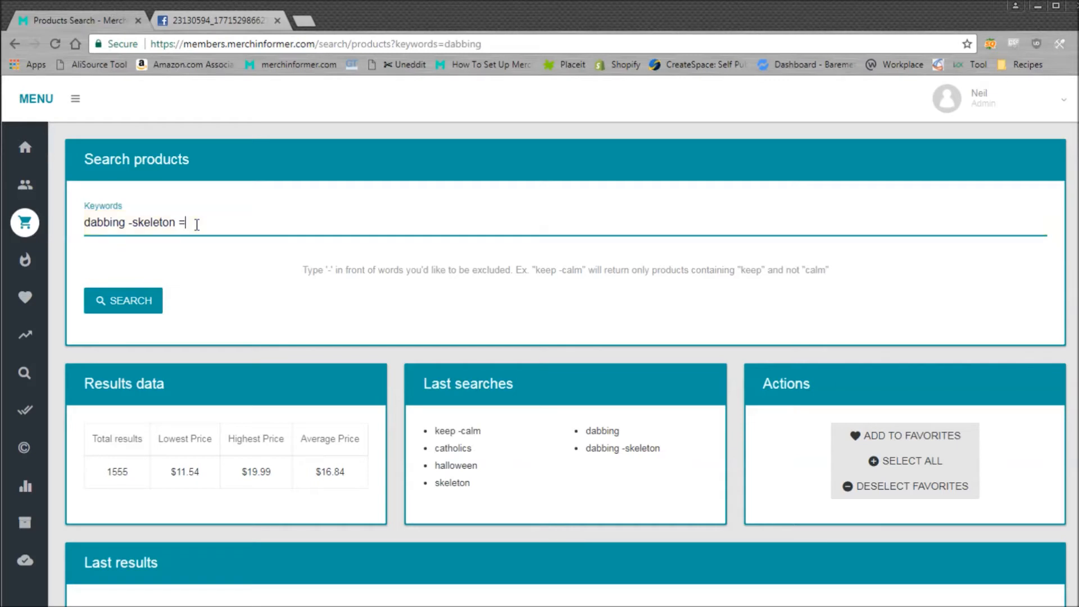
pyautogui.press('Backspace')
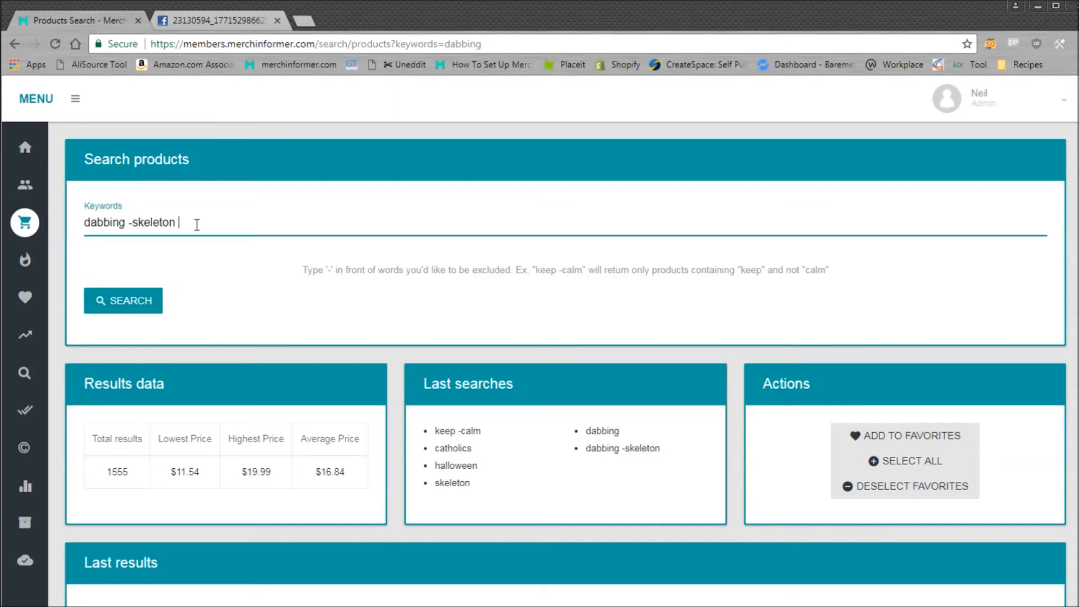
pyautogui.write('-')
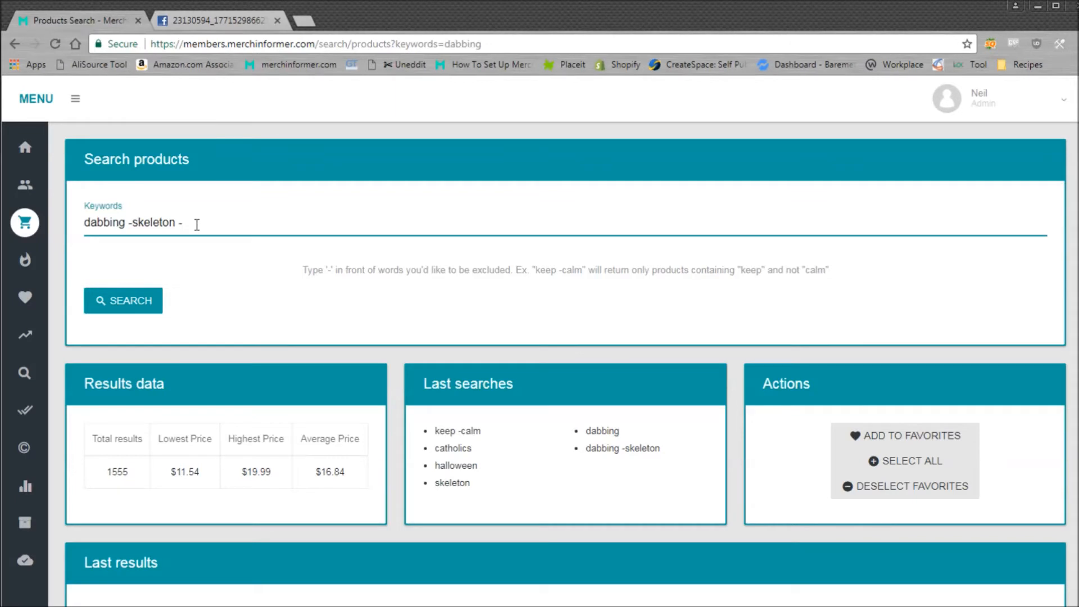
pyautogui.write('halloween')
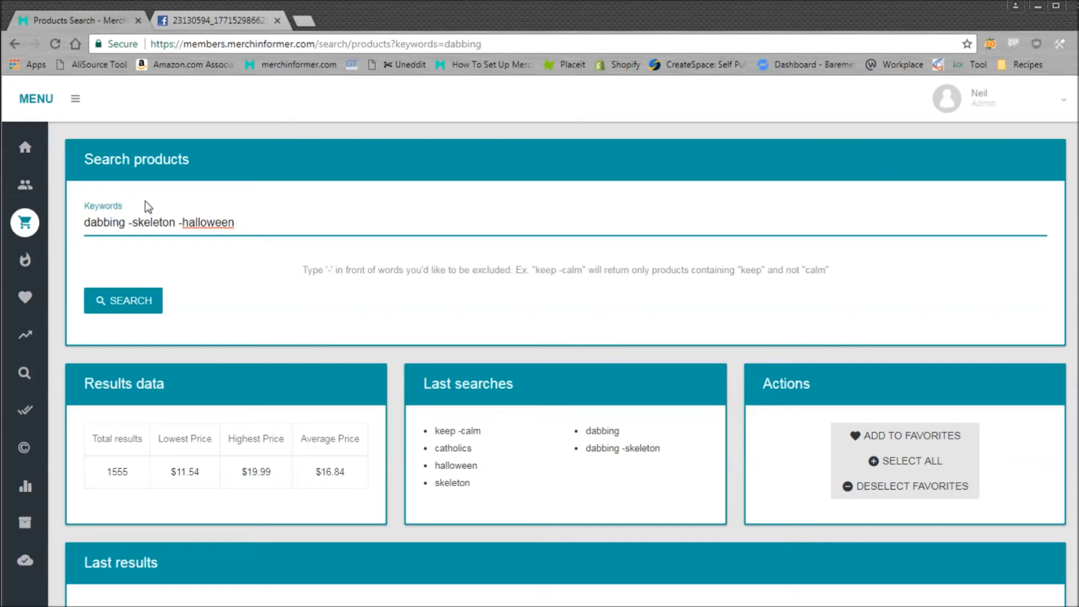
pyautogui.moveTo(226, 260)
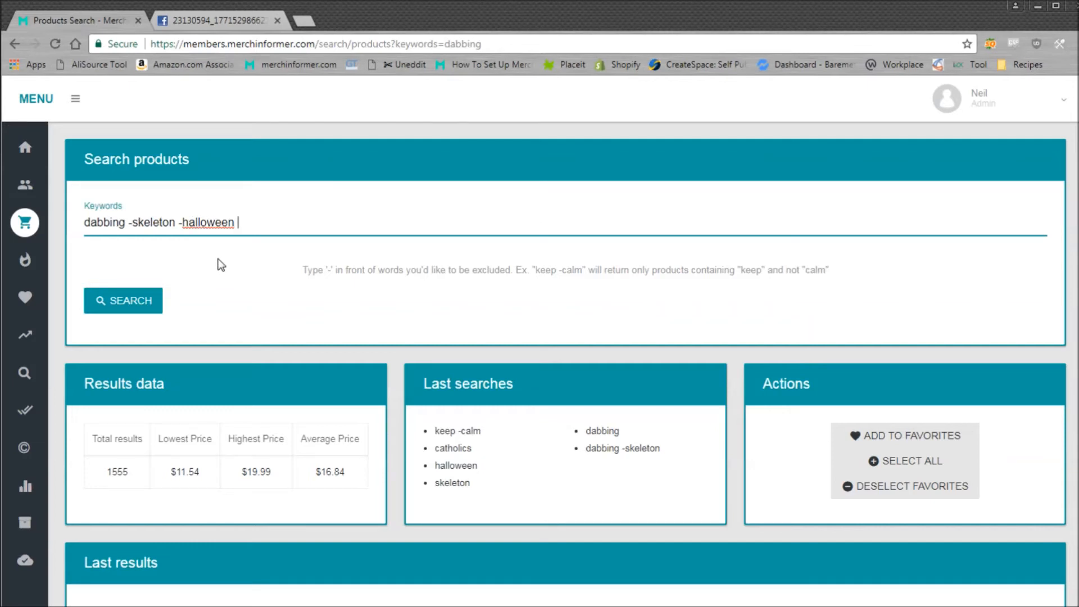
pyautogui.click(123, 300)
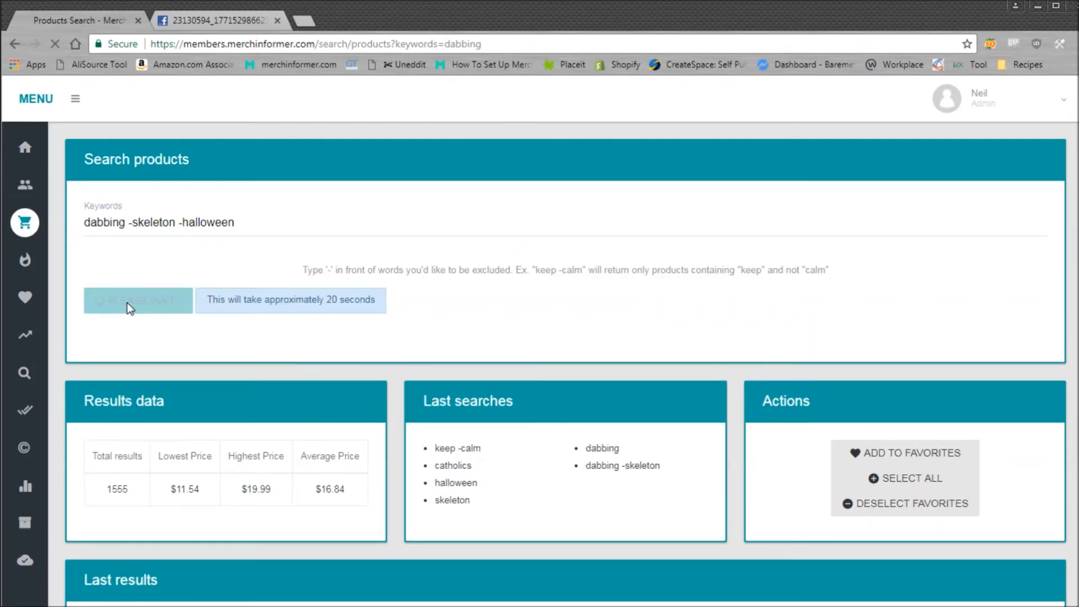
pyautogui.click(138, 300)
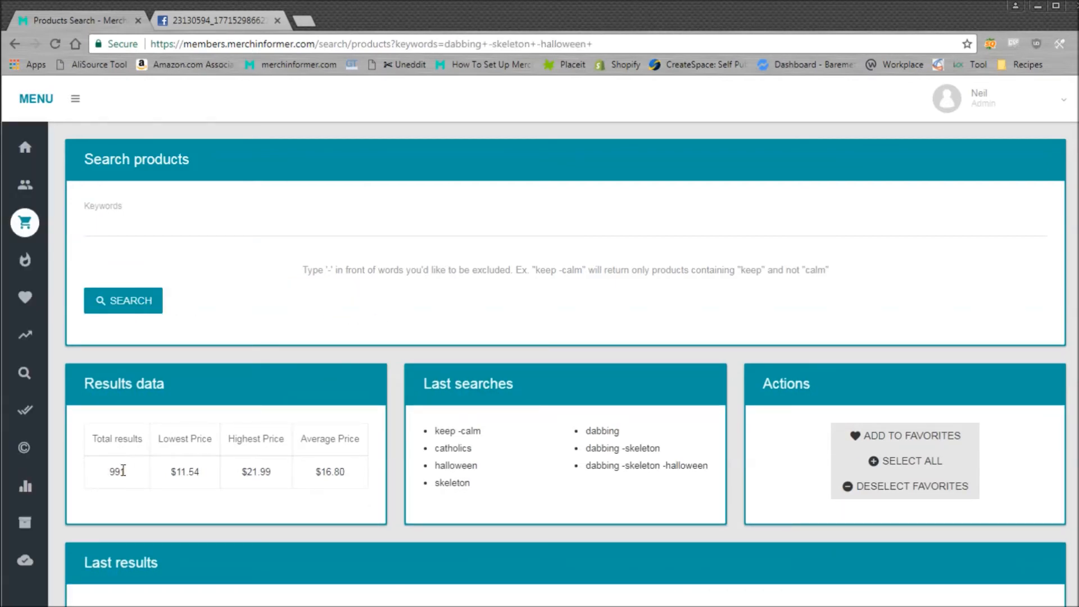
# Step: Highlight the 991 total results count and scroll down the page
pyautogui.doubleClick(116, 472)
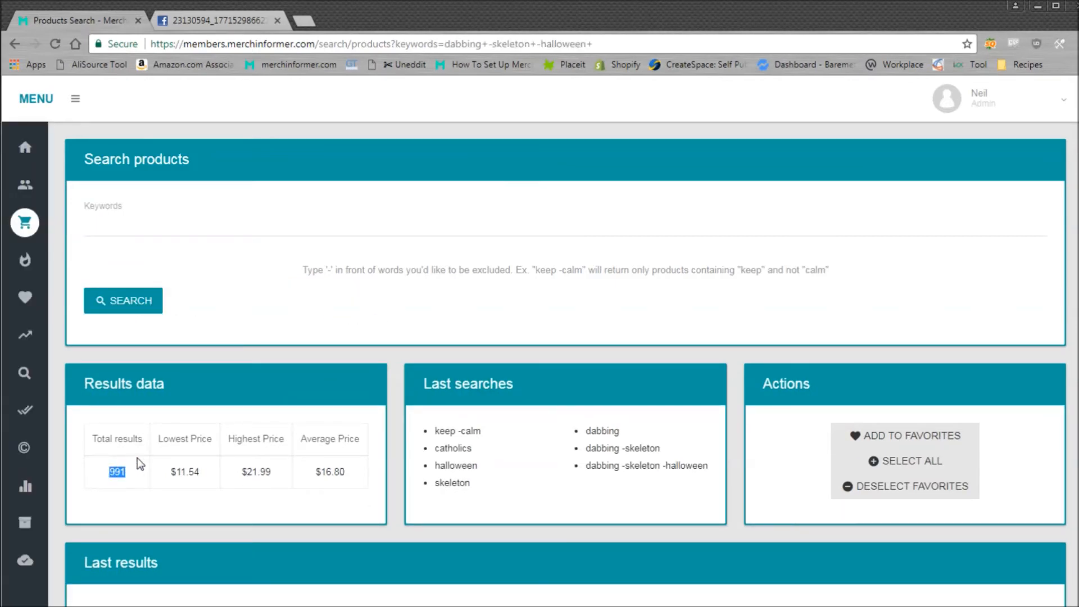
pyautogui.scroll(-3)
pyautogui.write('dabbin')
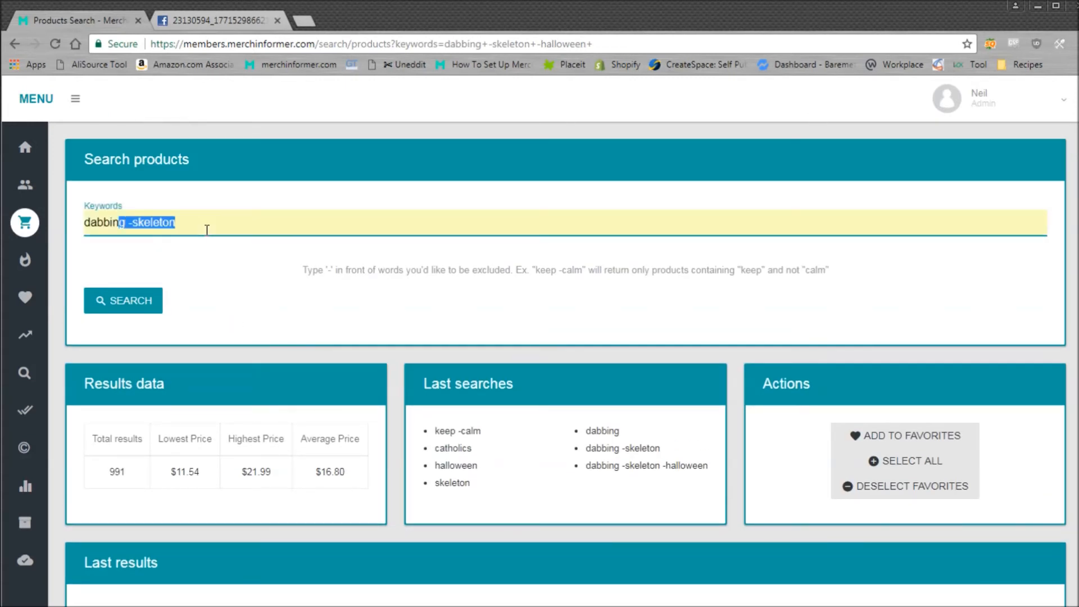
# Step: Search 'dabbing -skeleton -halloween -santa' and scroll down to the product list
pyautogui.write('-halloween')
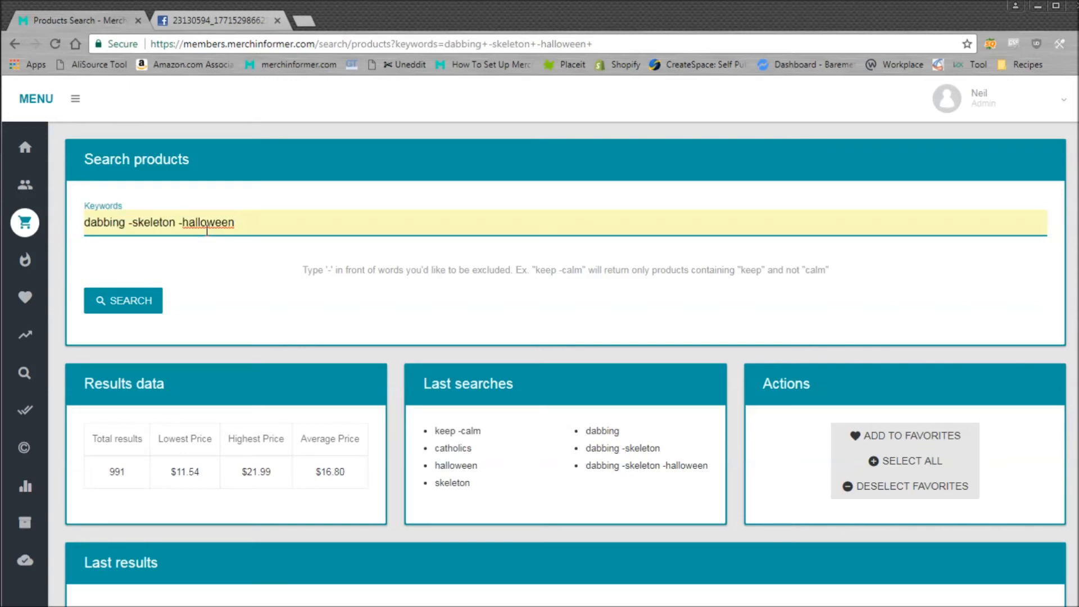
pyautogui.write('-s')
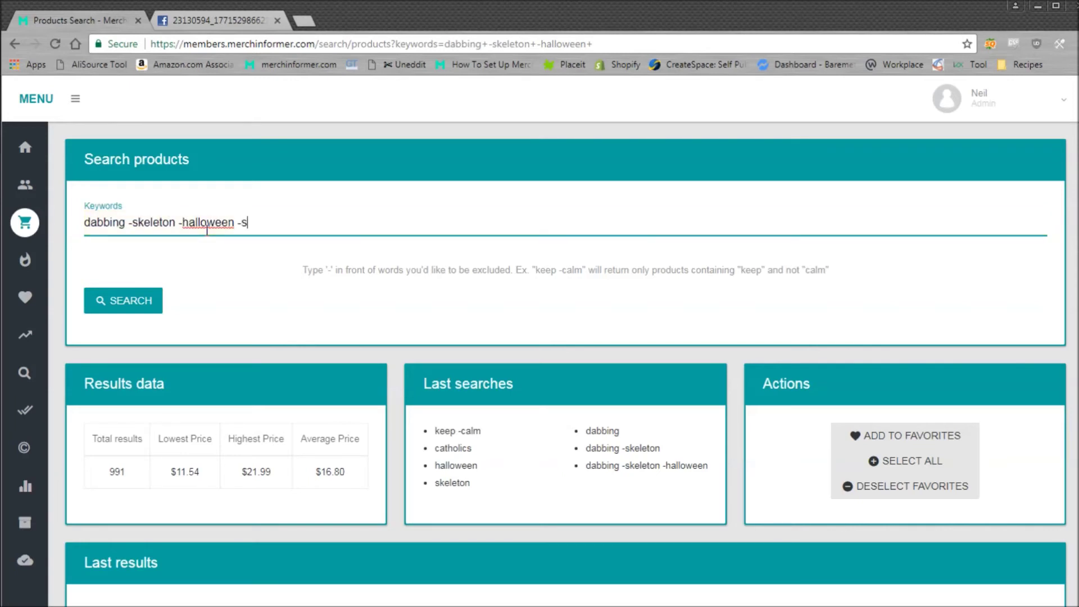
pyautogui.write('anta')
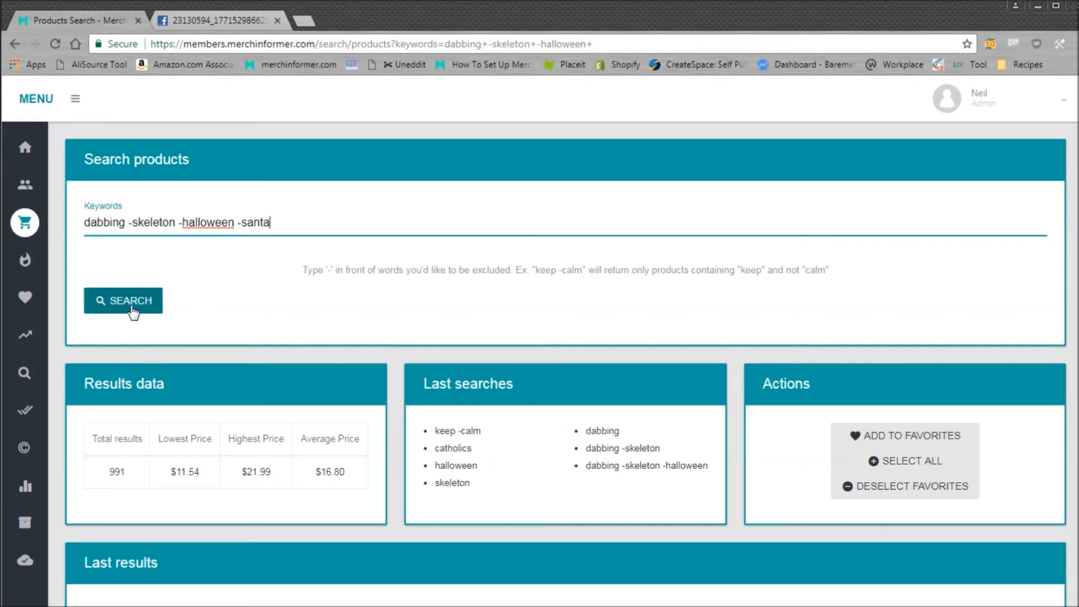
pyautogui.click(124, 301)
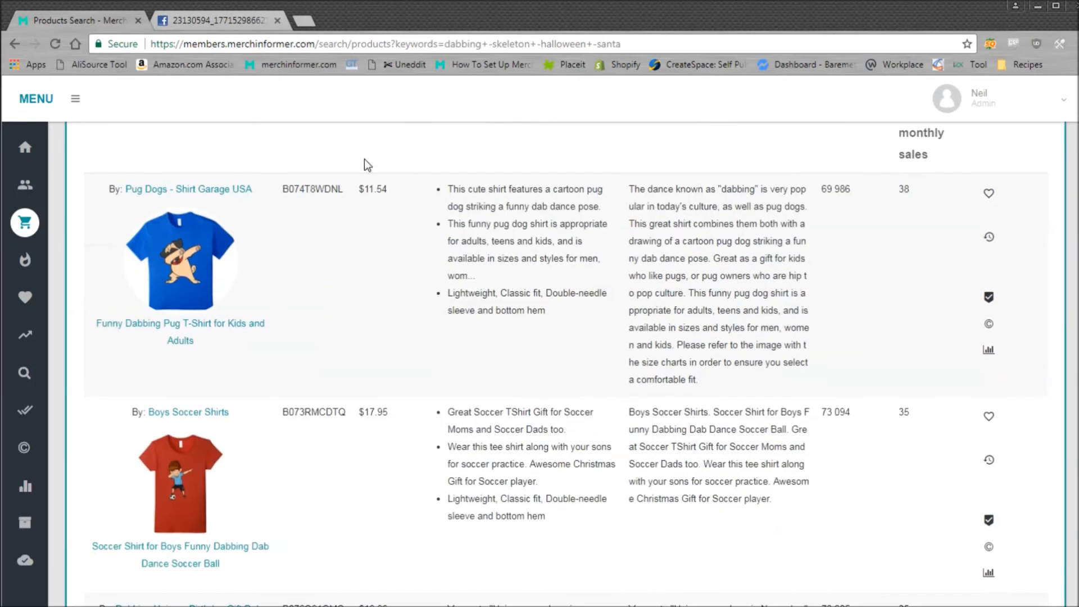
pyautogui.scroll(-3)
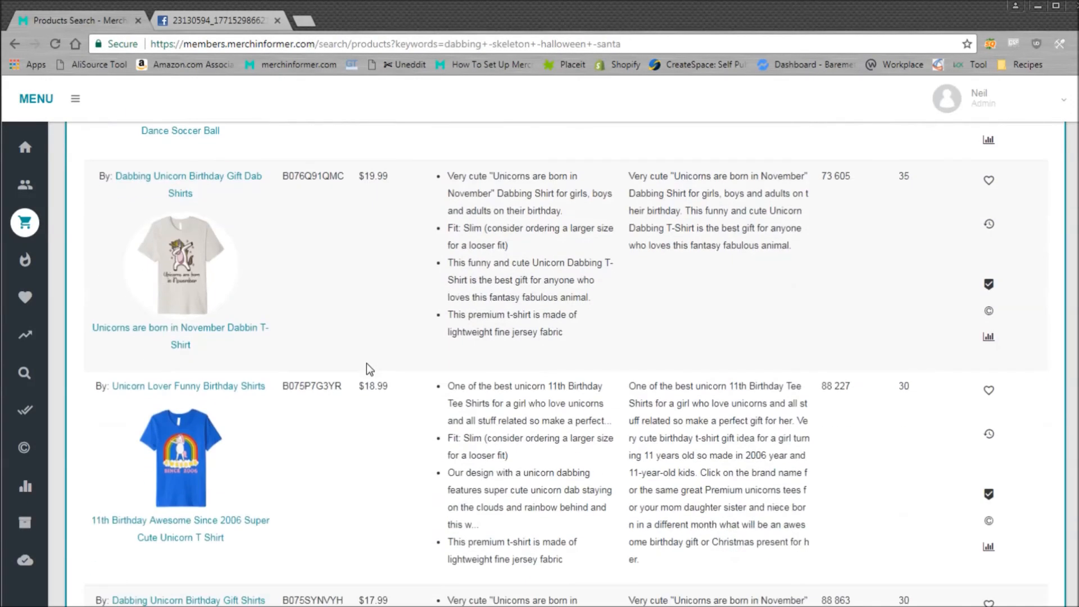
pyautogui.moveTo(343, 327)
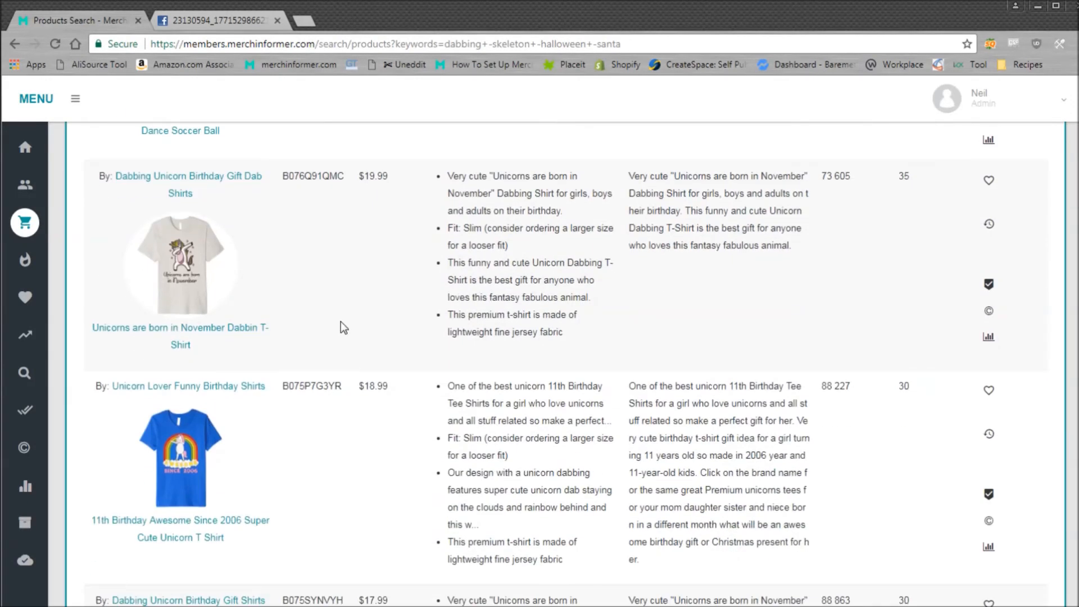
# Step: Scroll back up through the filtered dabbing product results
pyautogui.scroll(3)
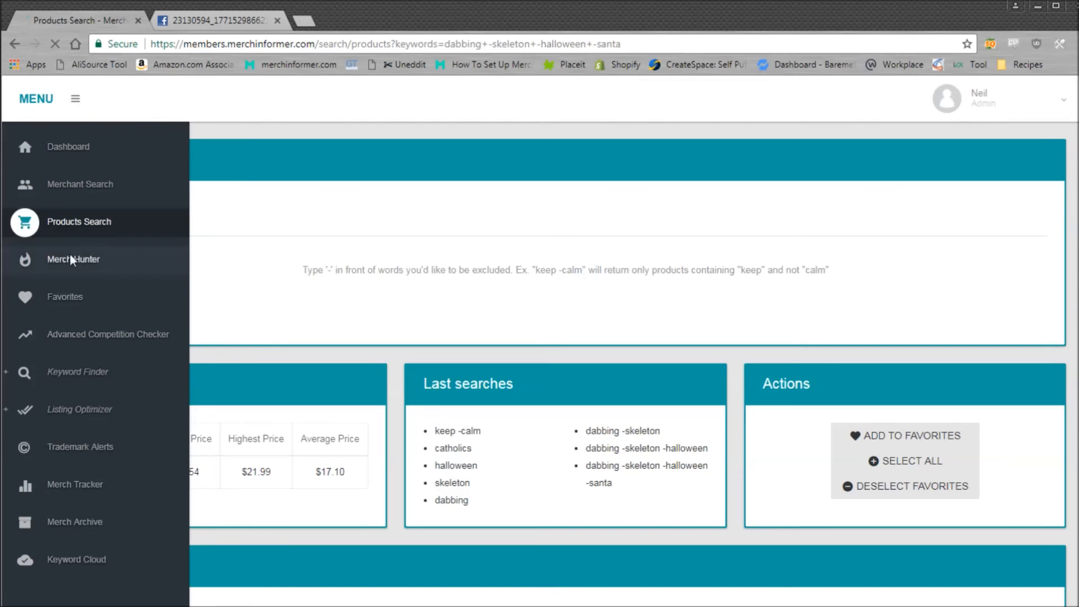
# Step: Open Merch Hunter with the '100 000 - above' sales rank range selected
pyautogui.click(73, 259)
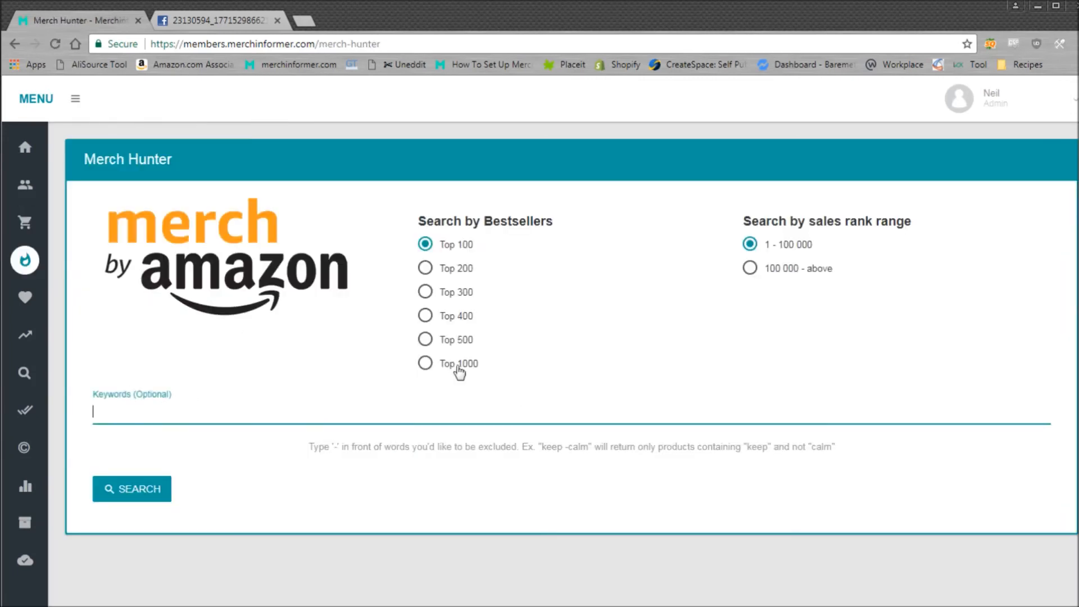
pyautogui.click(750, 268)
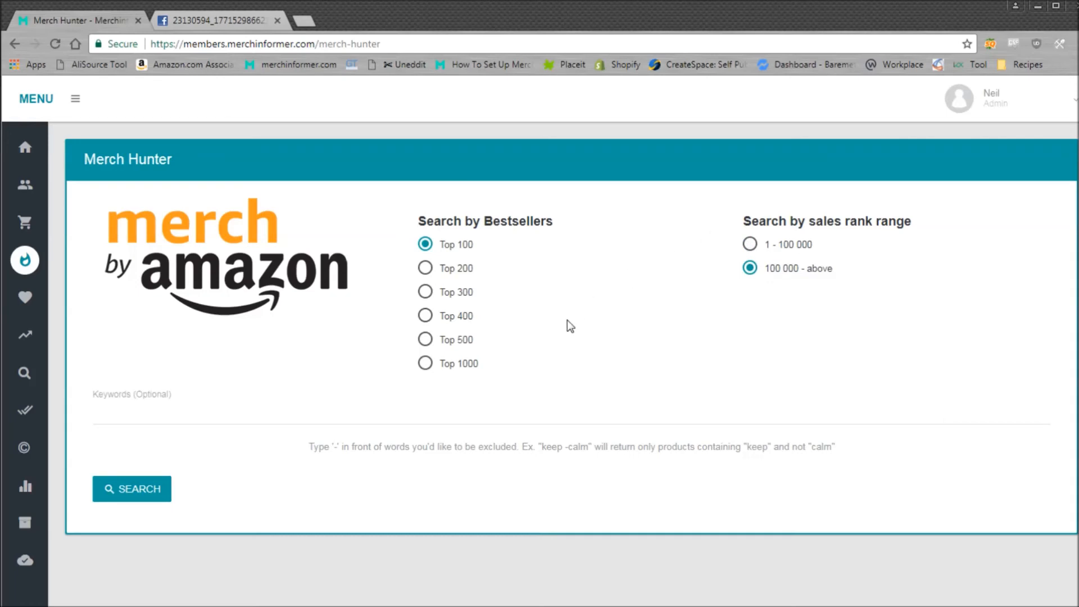
pyautogui.moveTo(576, 334)
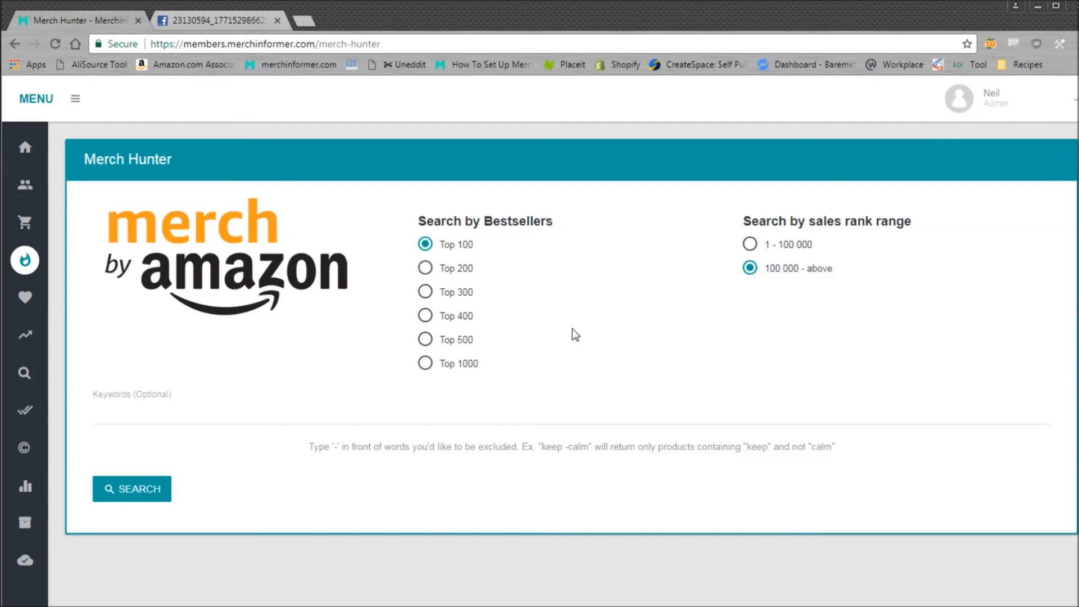